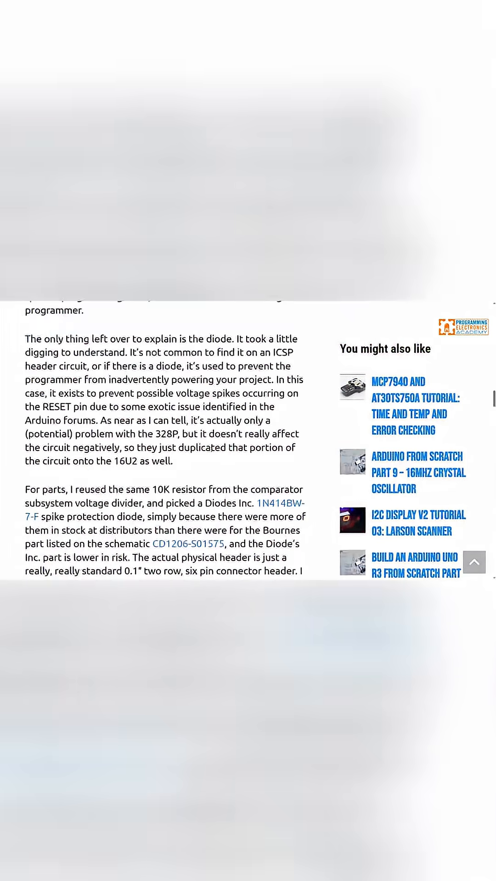
{"action": "scroll", "scroll_direction": "down", "scroll_amount": 3}
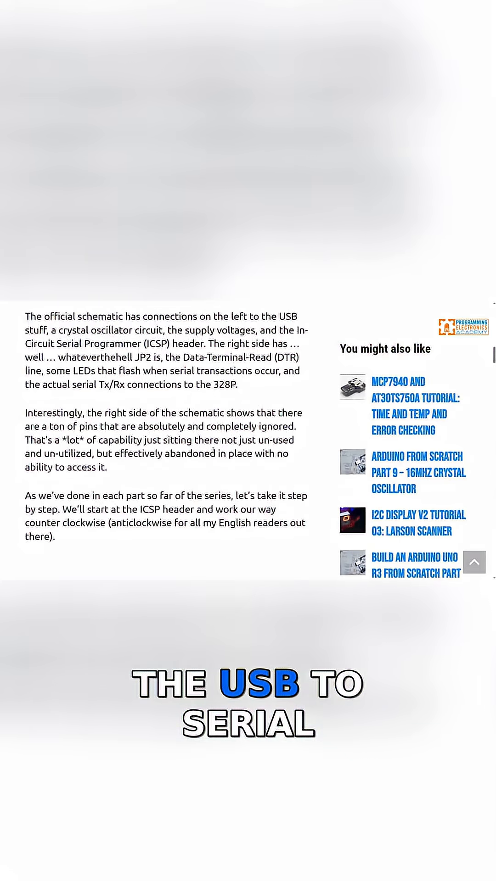